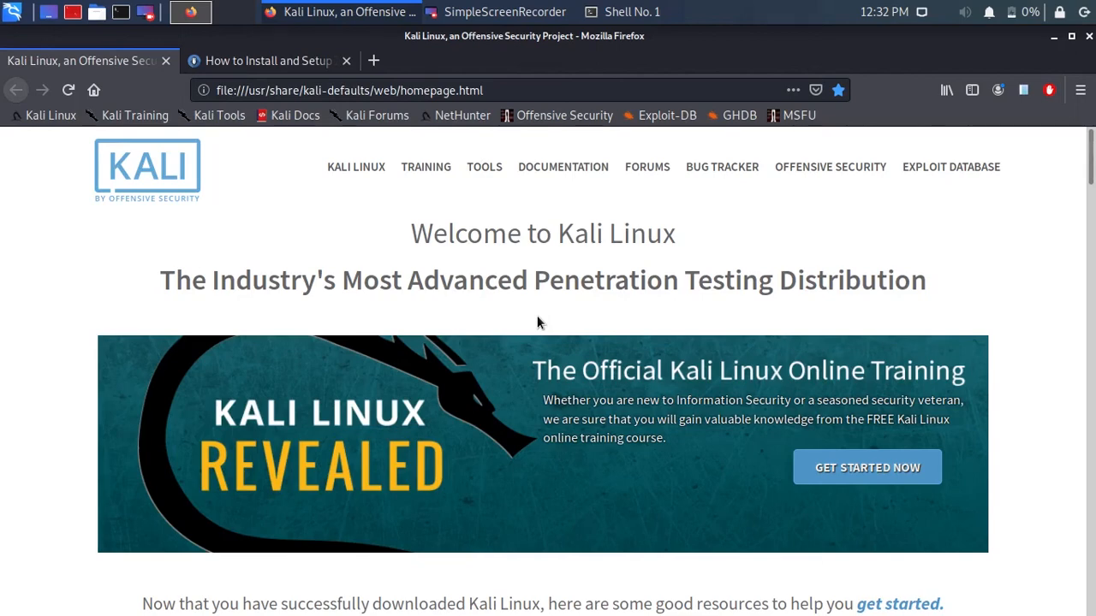
Bring up the TecMint Zsh guide and scroll to the sudo apt install zsh step
left_click(267, 61)
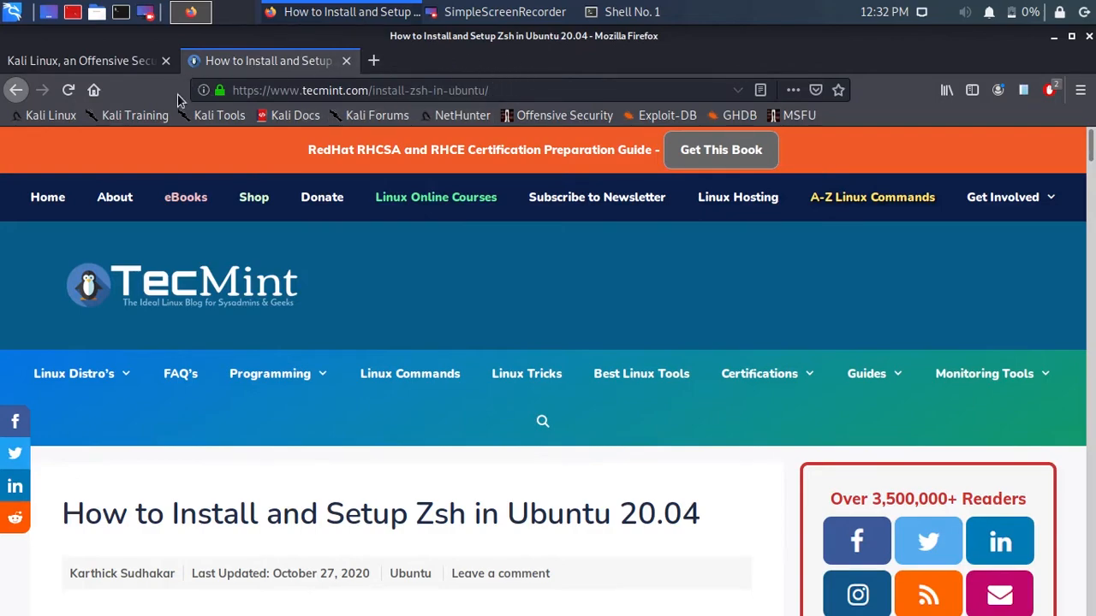
scroll("down", 3)
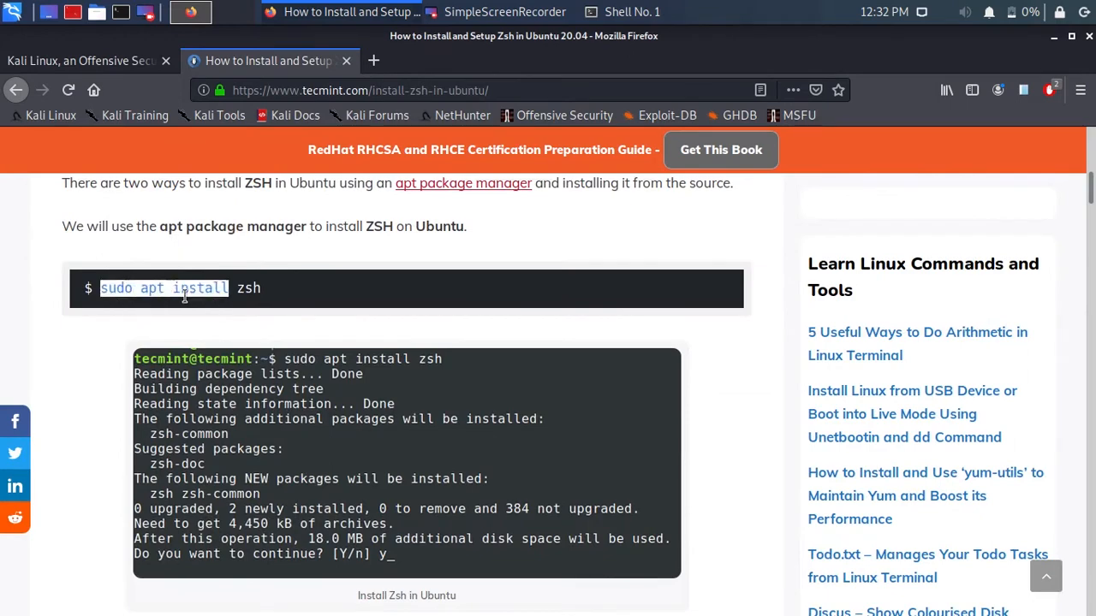
right_click(185, 292)
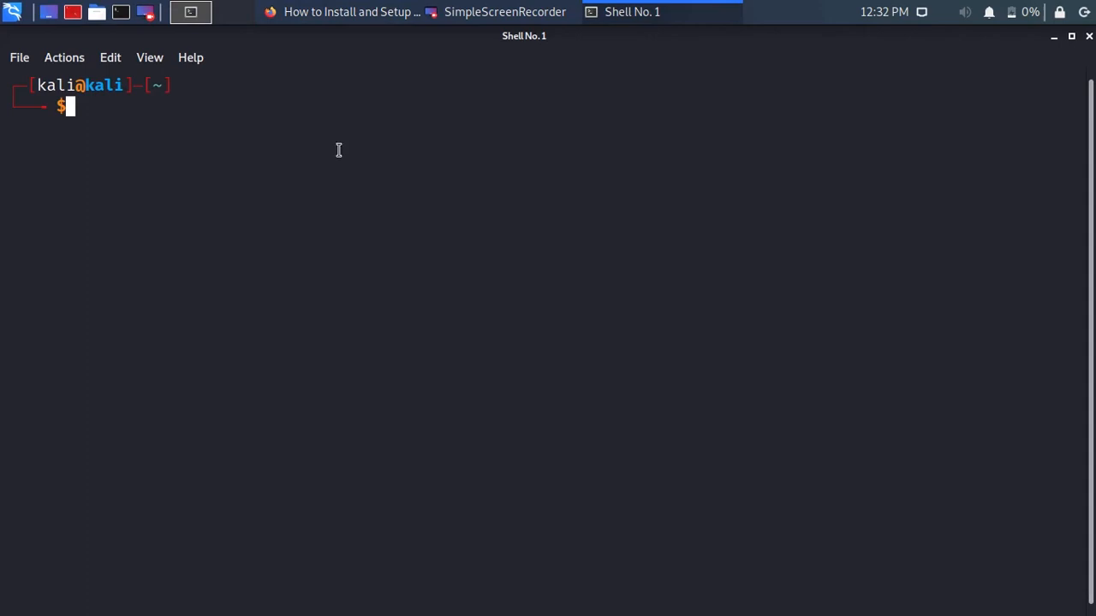
Run sudo chsh -s /usr/bin/zsh root to make zsh root's login shell
right_click(339, 151)
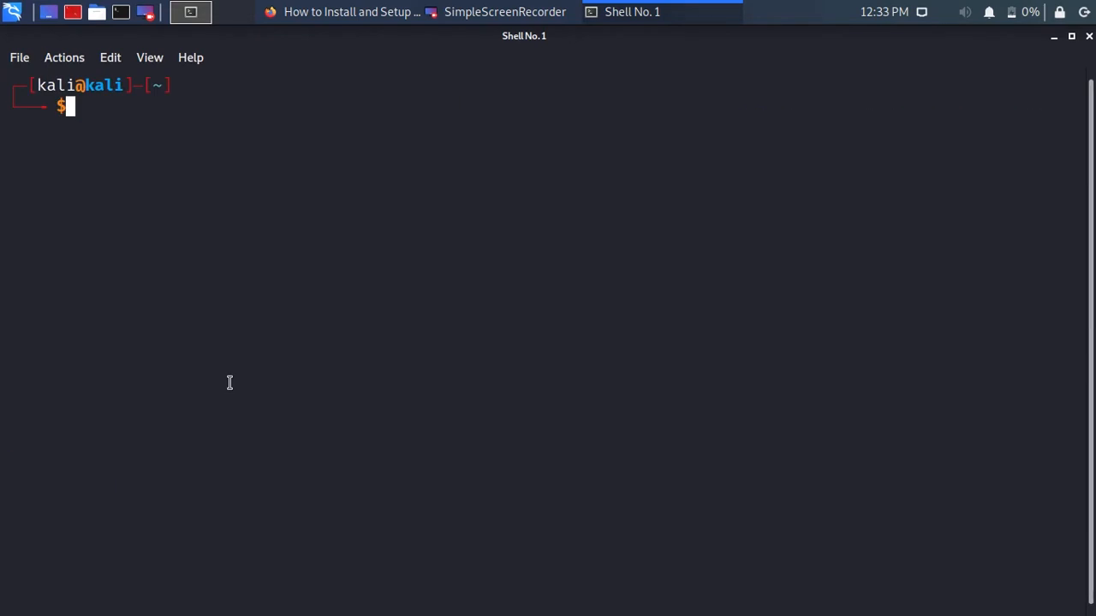
mouse_move(321, 236)
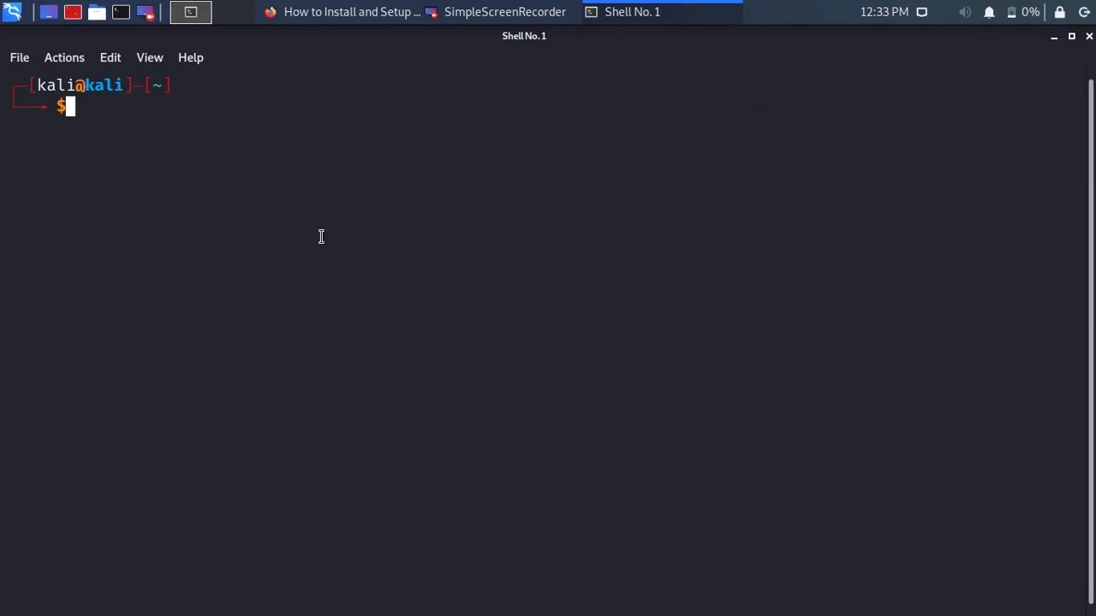
type("sudo")
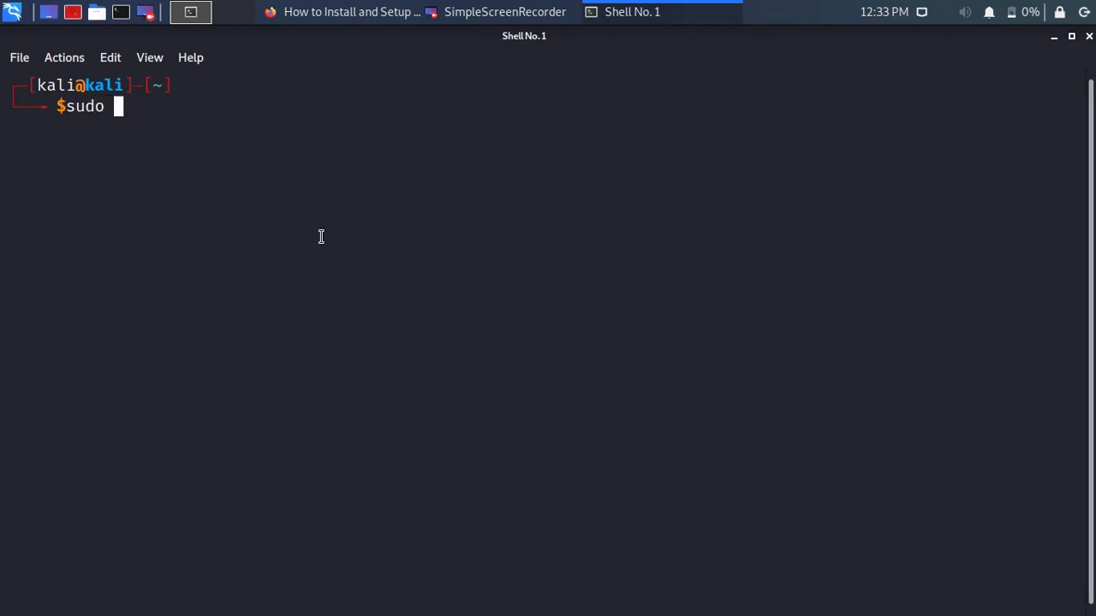
type("chsh -s /usr/bin/zsh root")
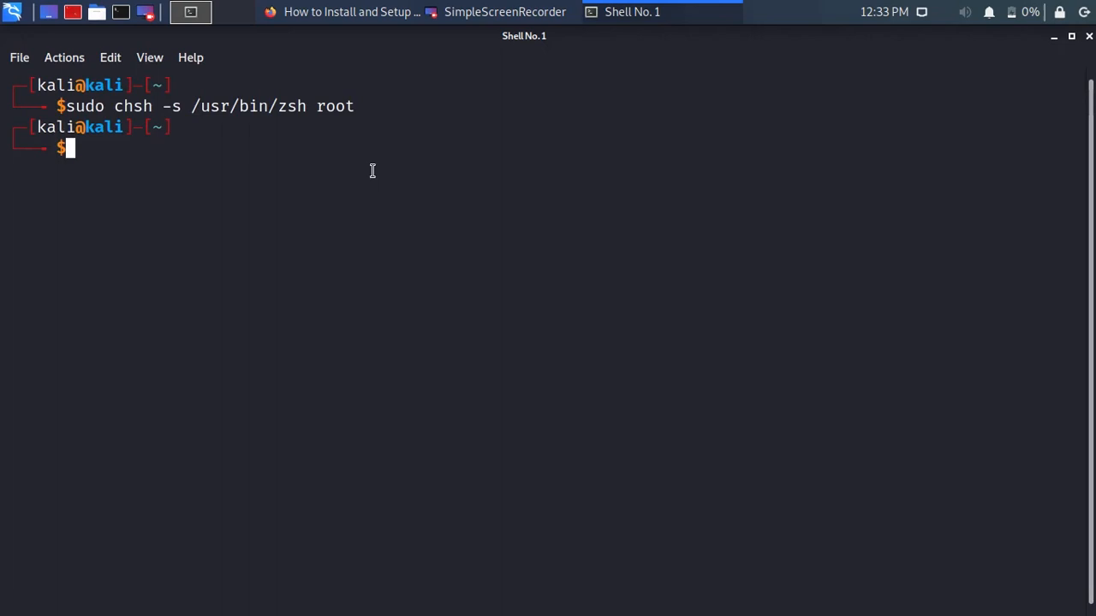
mouse_move(329, 181)
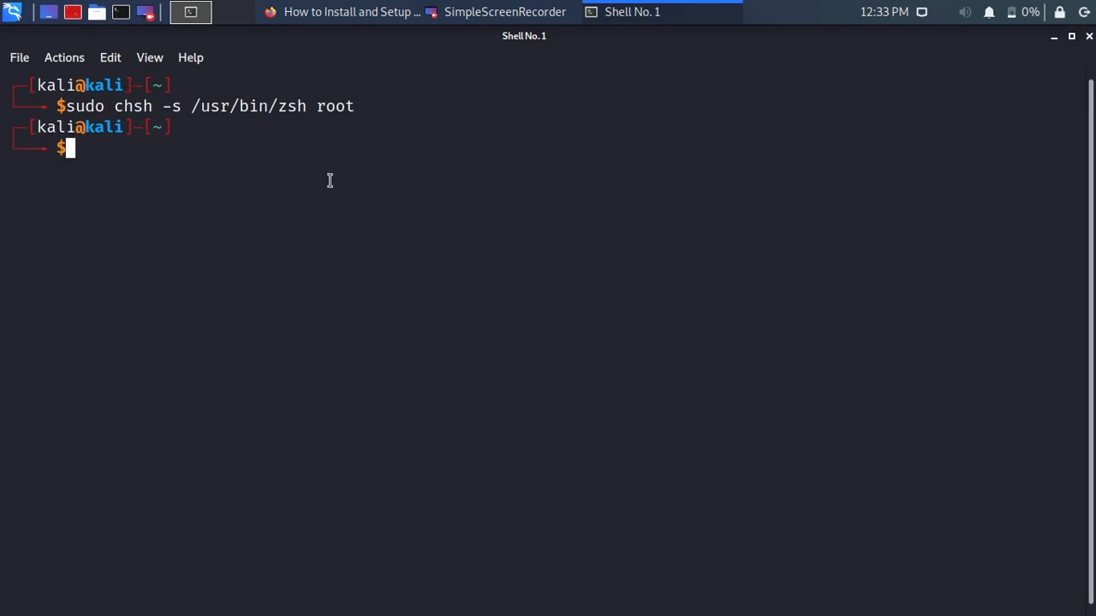
mouse_move(335, 176)
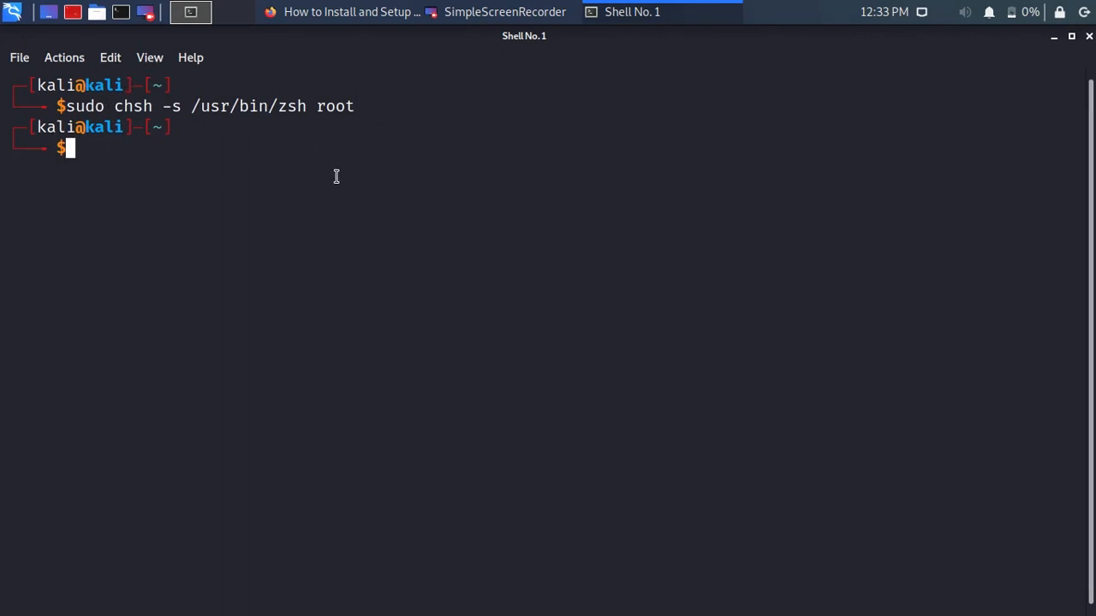
Start a zsh session and run zsh --version, which reports zsh 5.8
type("zsh")
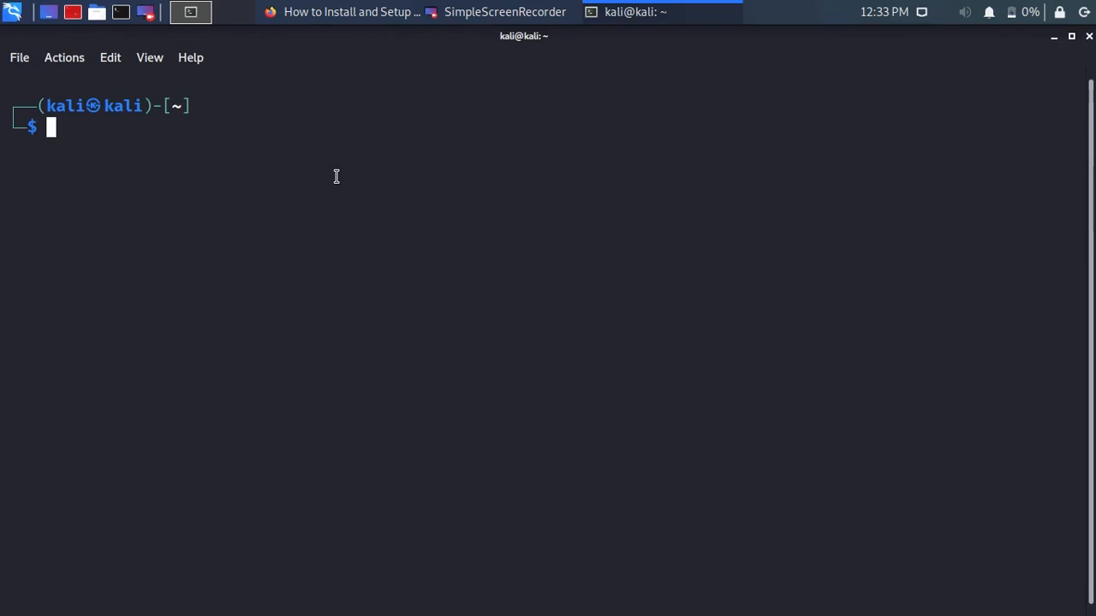
type("zsh")
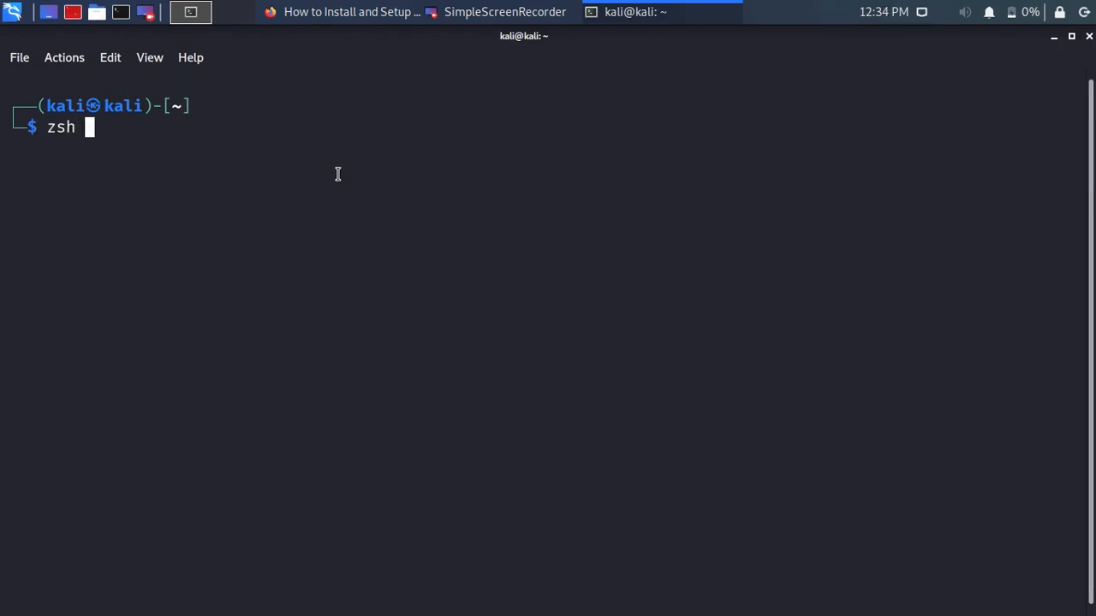
type("--ver")
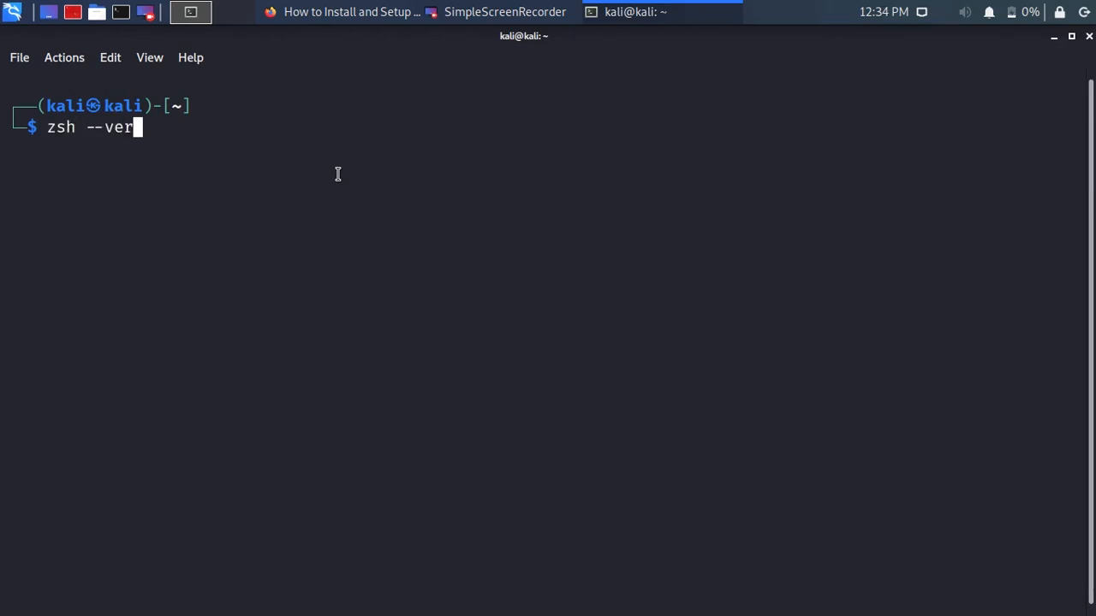
type("sion")
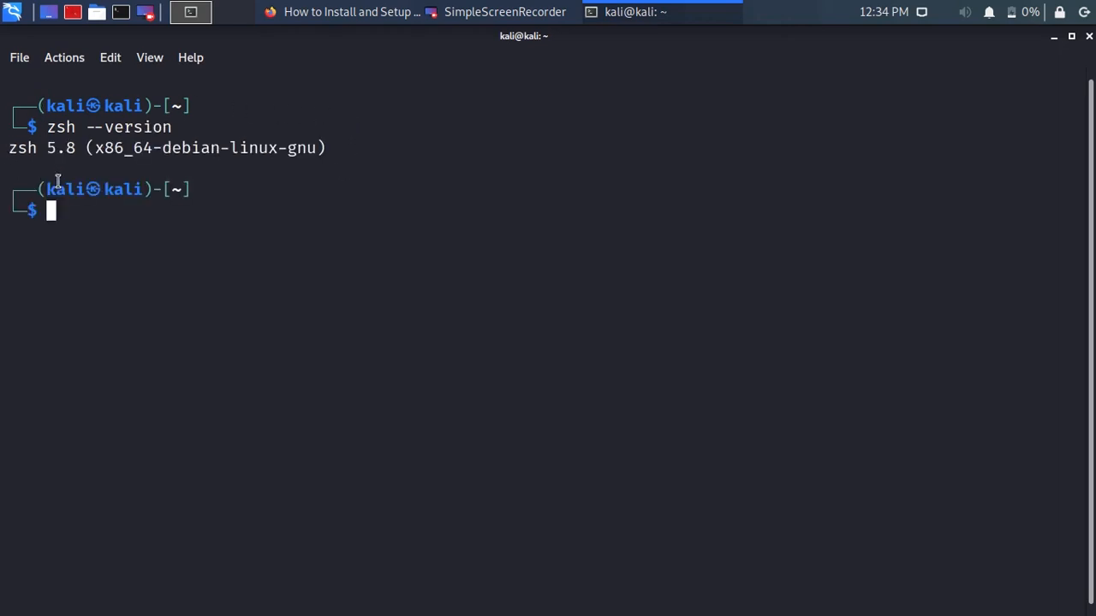
mouse_move(298, 133)
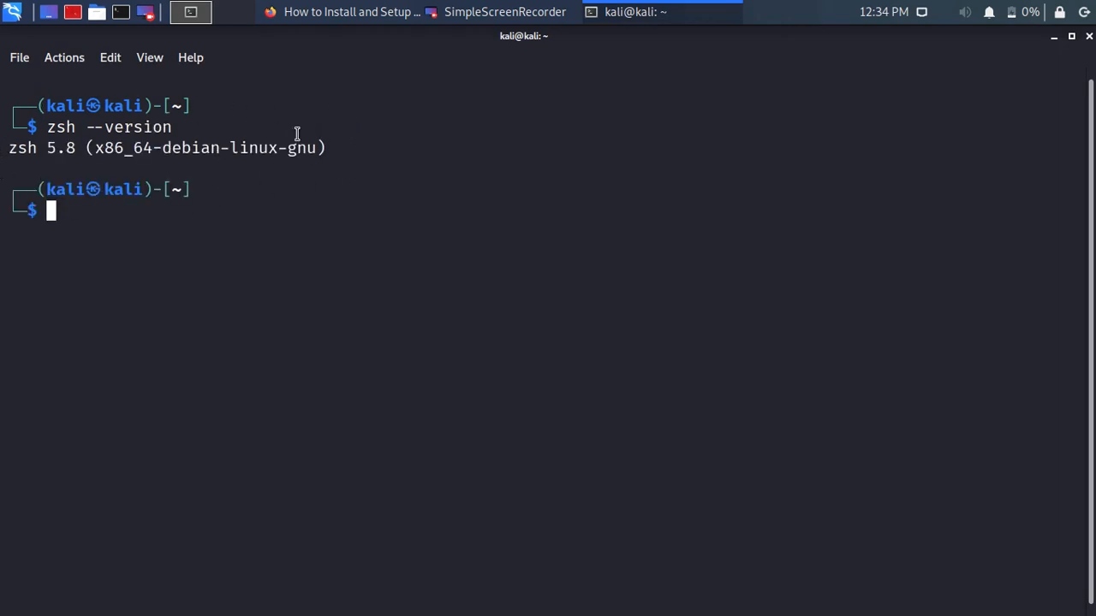